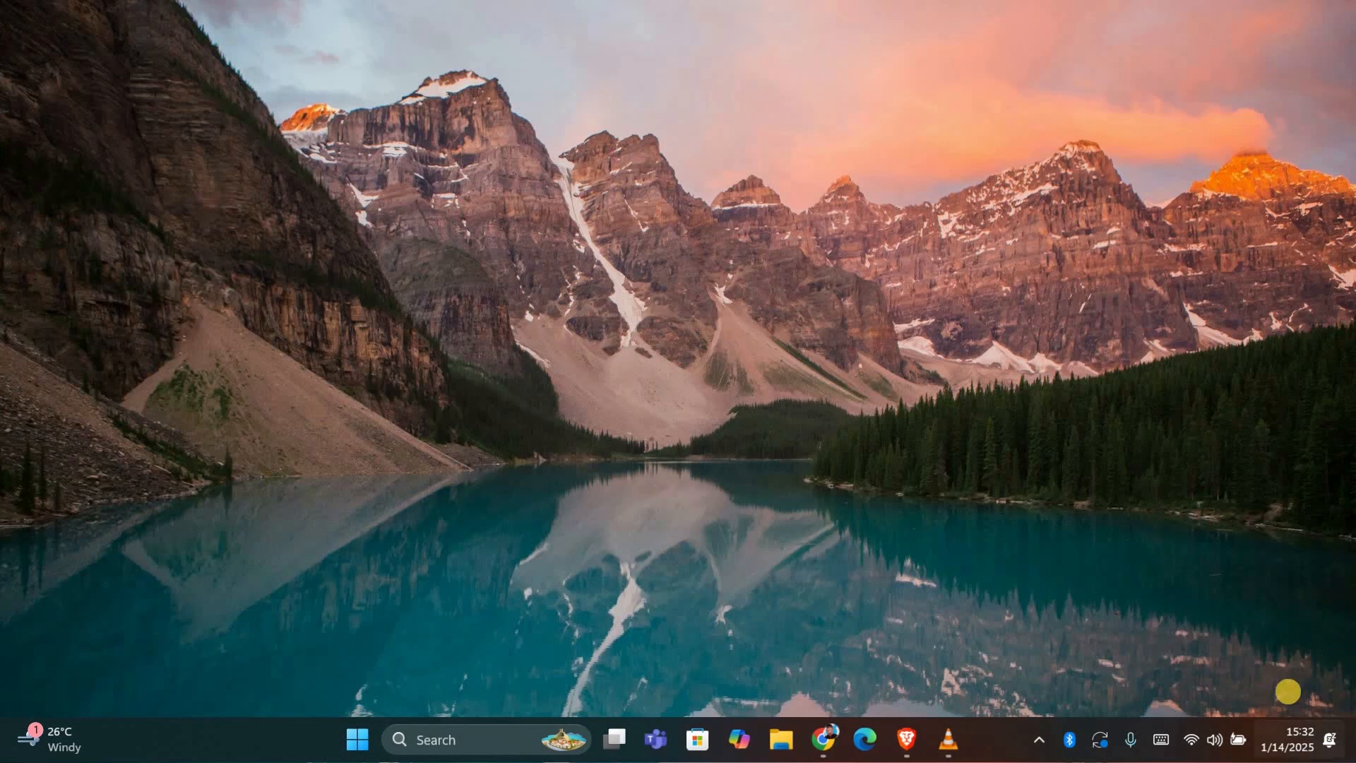
{"action": "mouse_move", "coordinate": [1126, 677]}
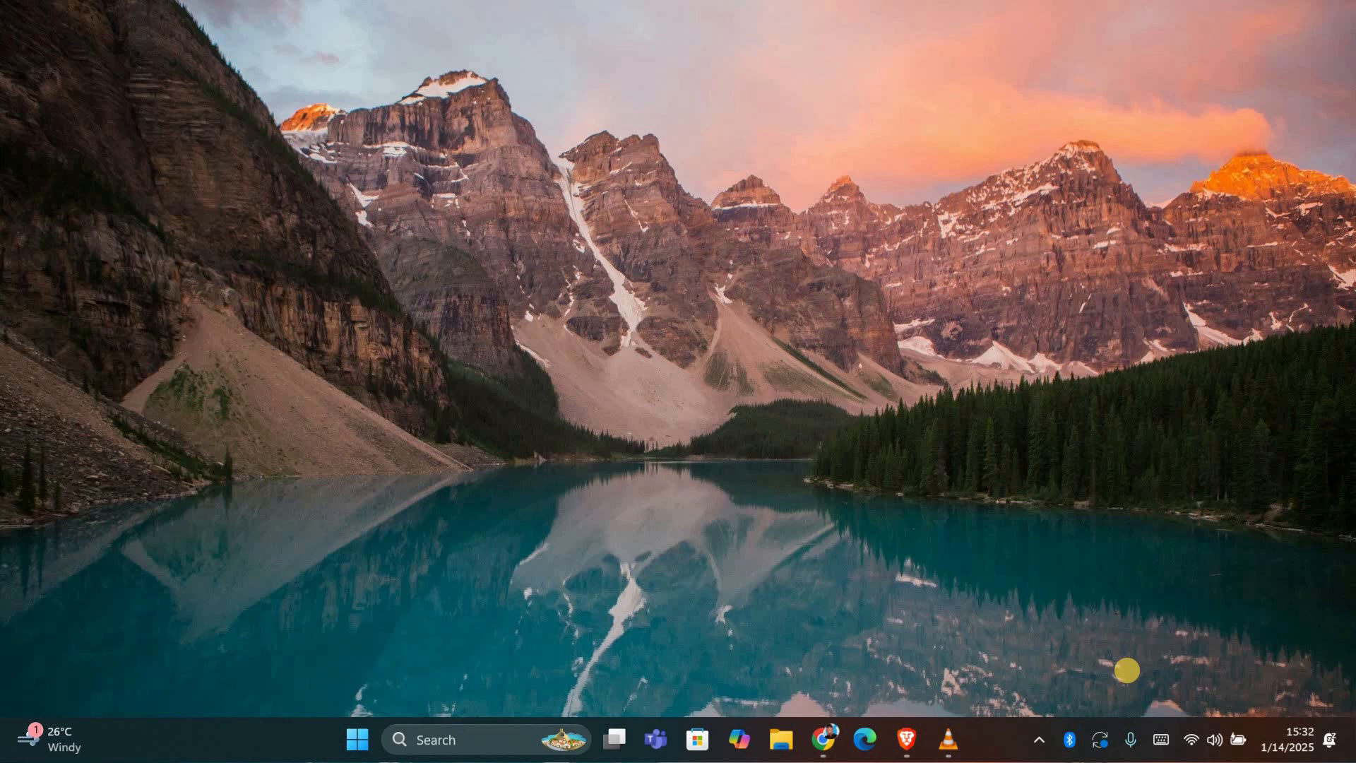
{"action": "mouse_move", "coordinate": [930, 689]}
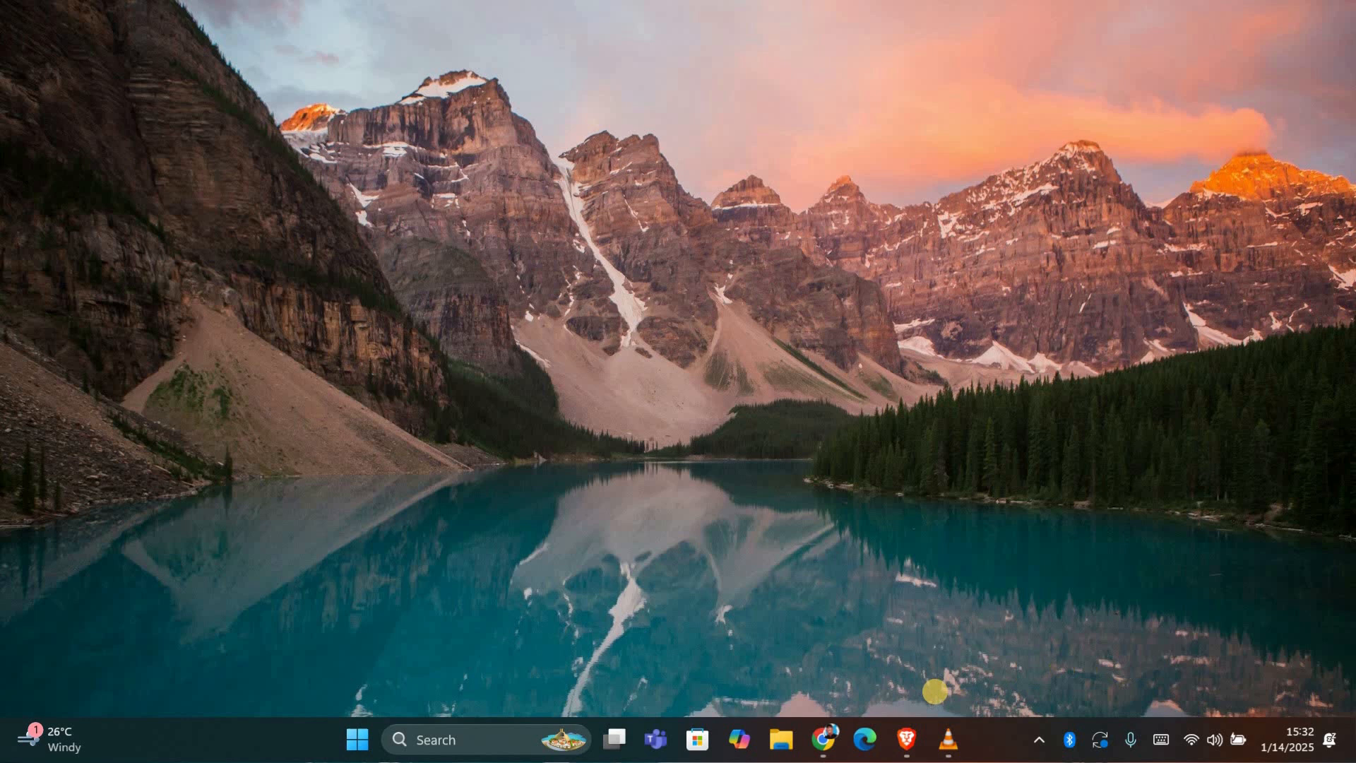
Step: Launch VLC from the taskbar and bring up Simple Preferences on Interface Settings
{"action": "left_click", "coordinate": [242, 32]}
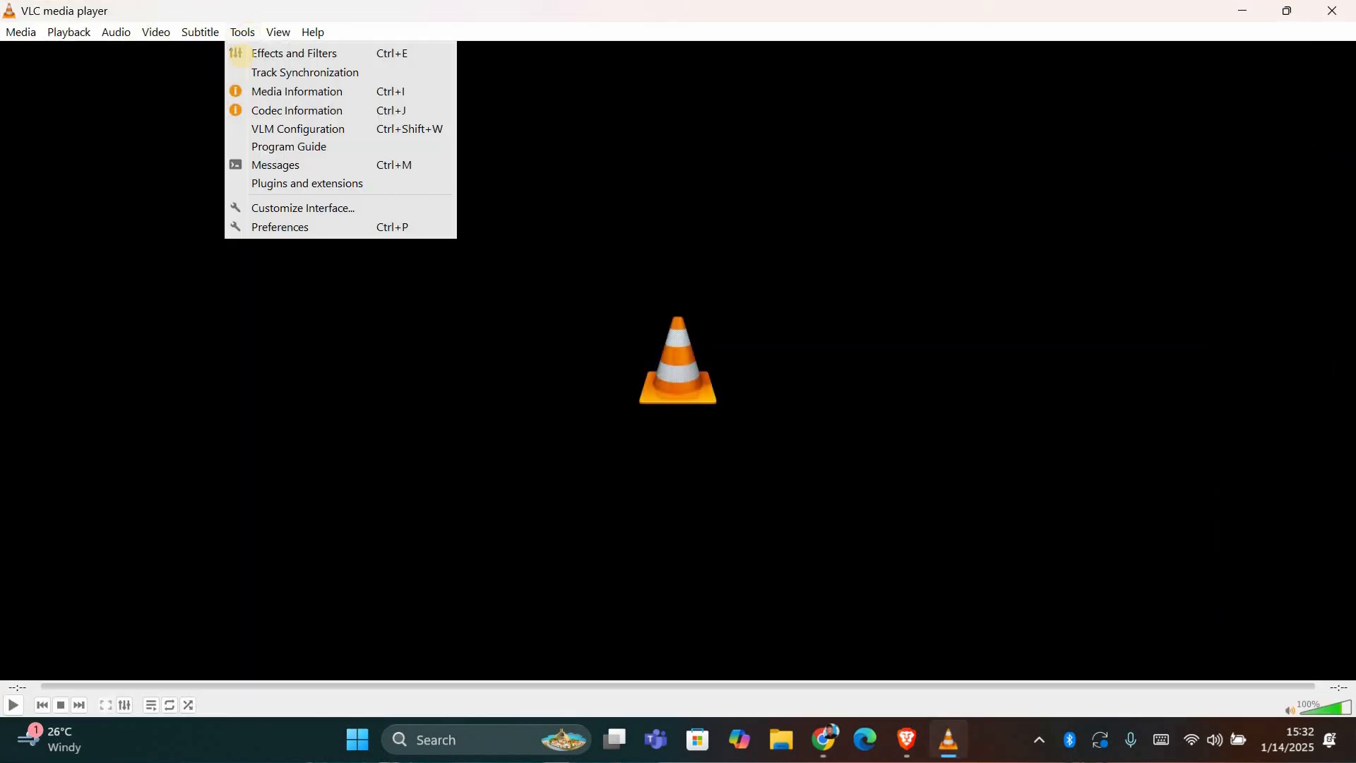
{"action": "left_click", "coordinate": [279, 227]}
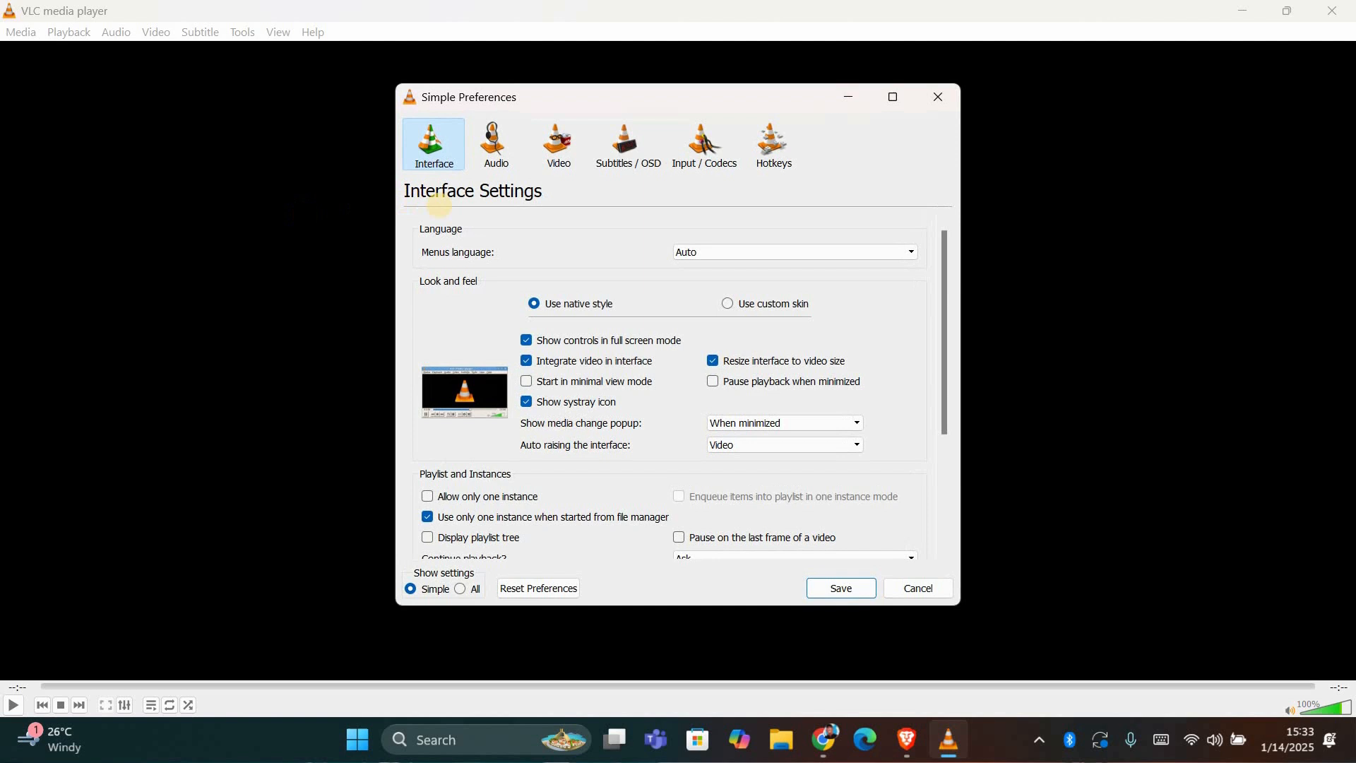
{"action": "mouse_move", "coordinate": [557, 138]}
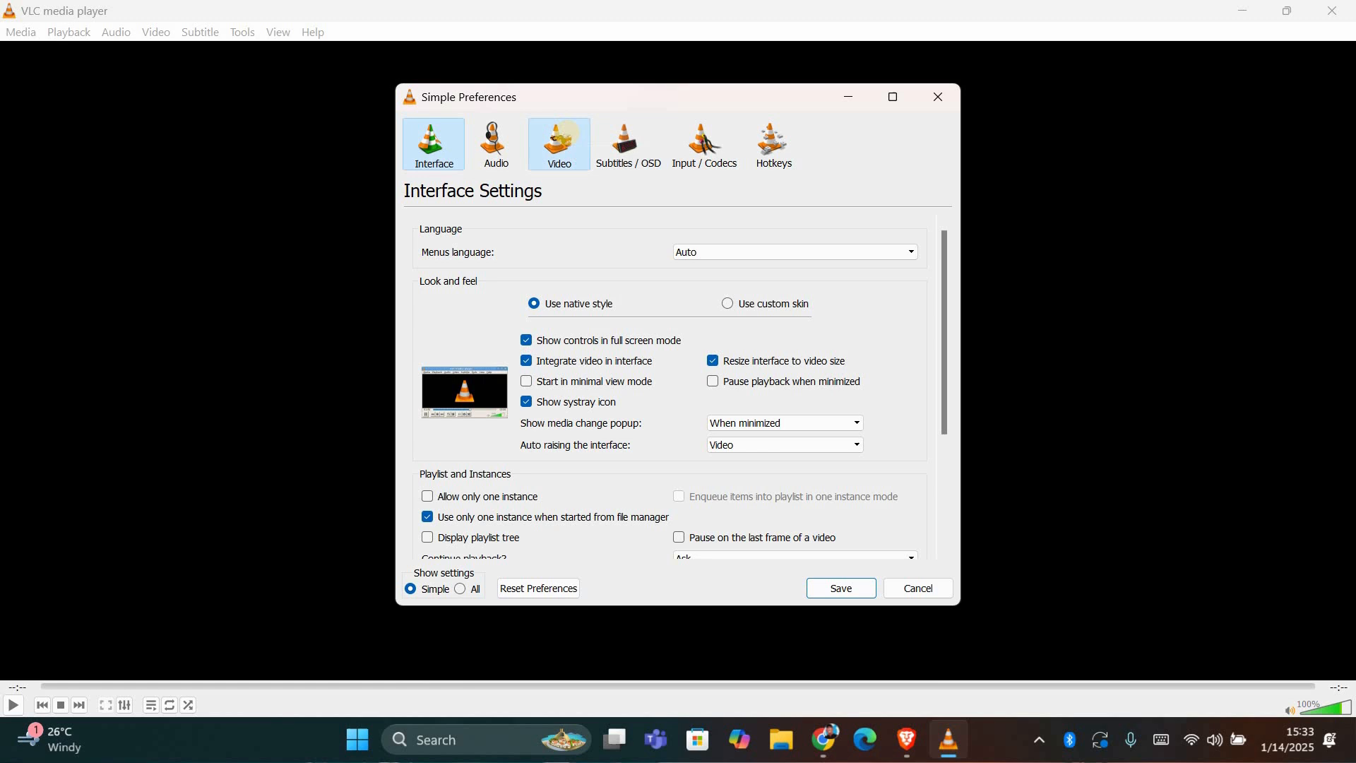
Step: Uncheck Window decorations on the Video Settings page
{"action": "left_click", "coordinate": [559, 143]}
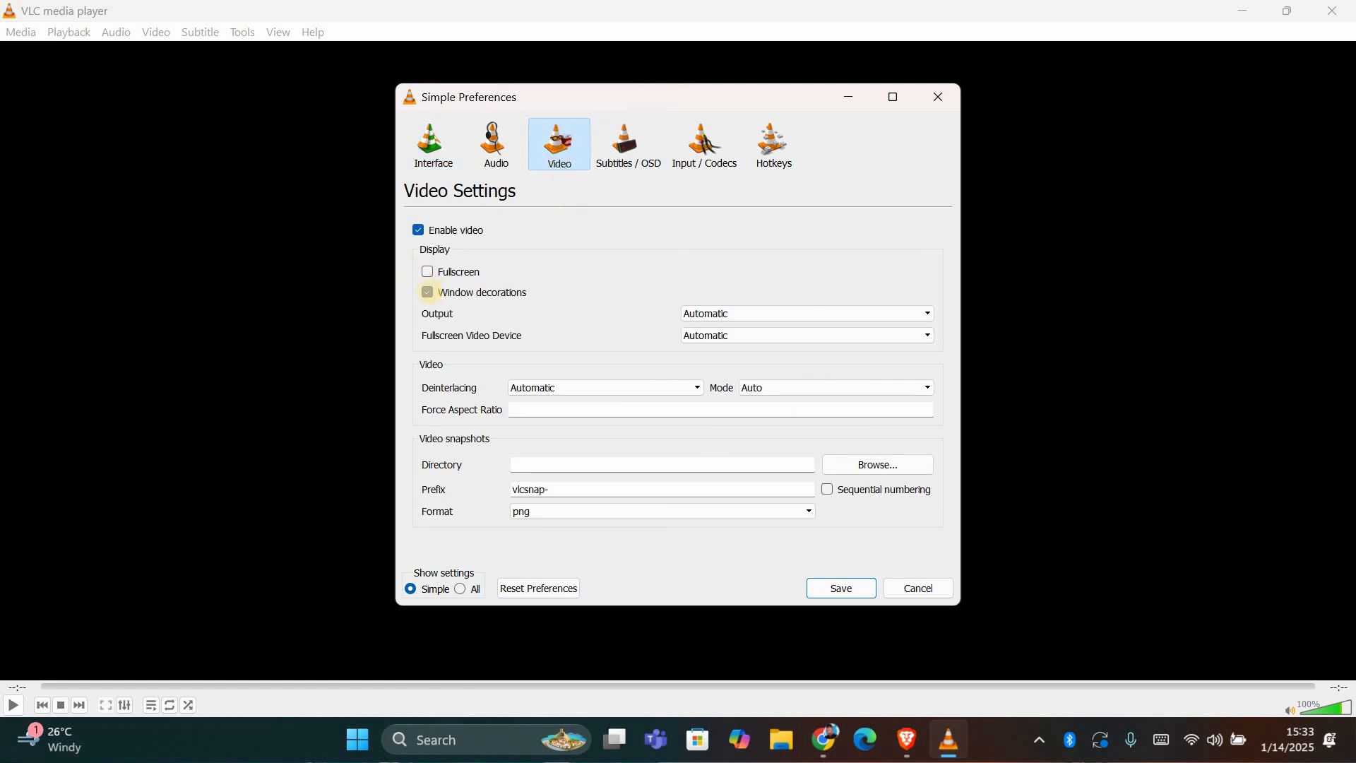
{"action": "left_click", "coordinate": [426, 292]}
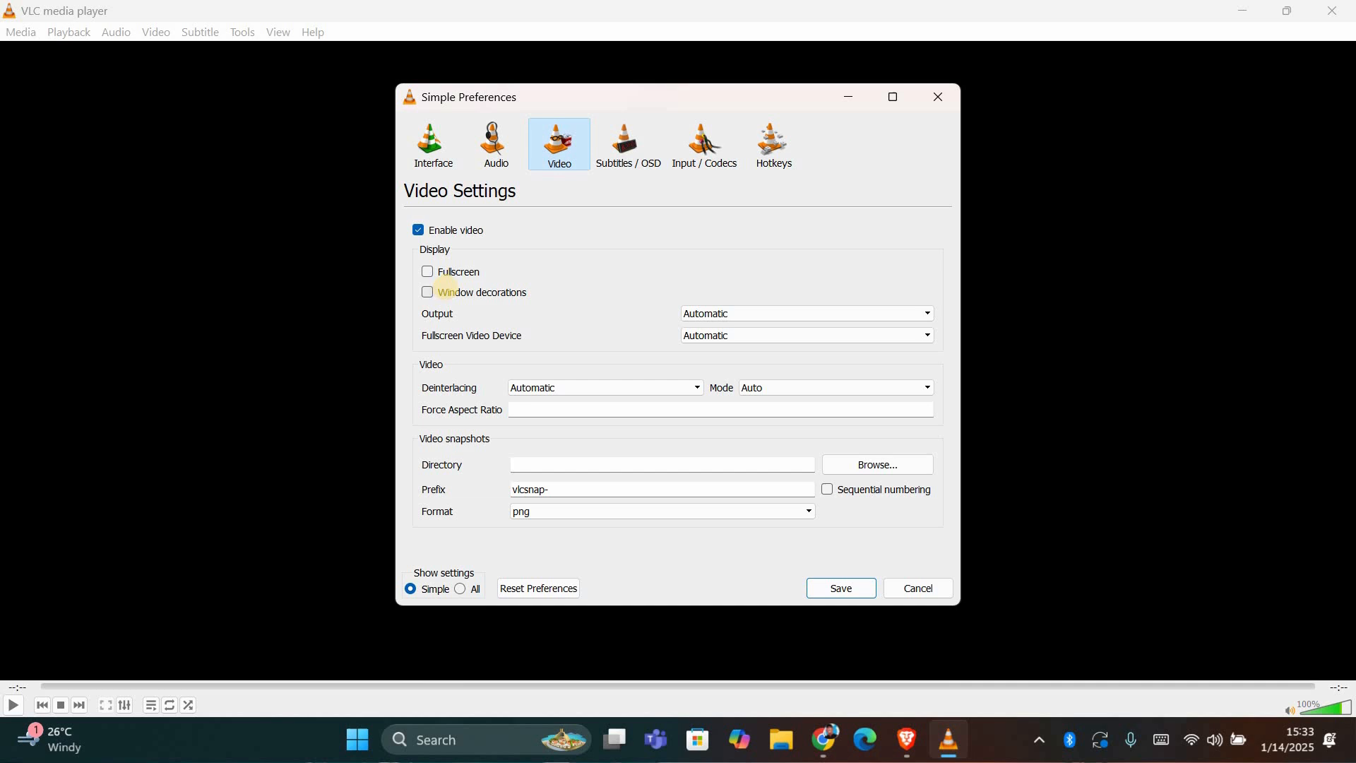
{"action": "mouse_move", "coordinate": [487, 504]}
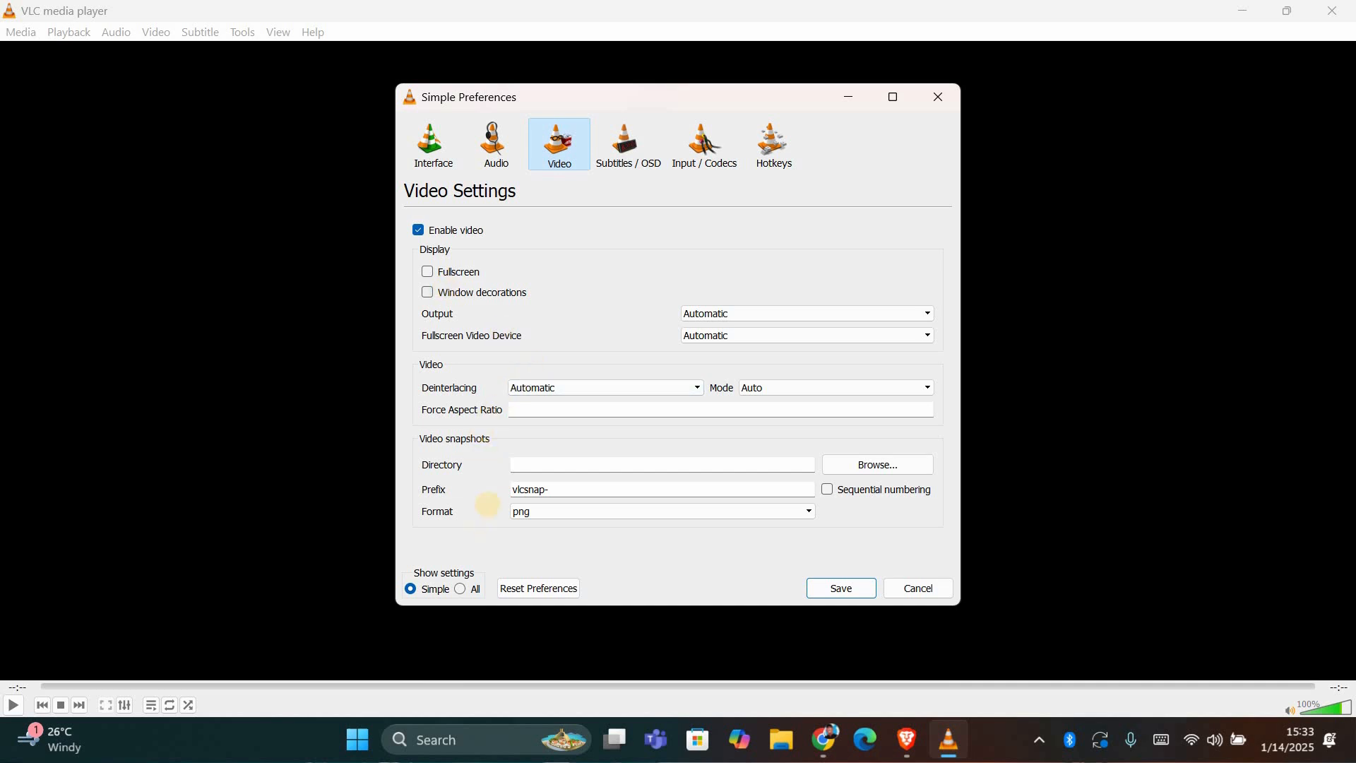
{"action": "mouse_move", "coordinate": [460, 589]}
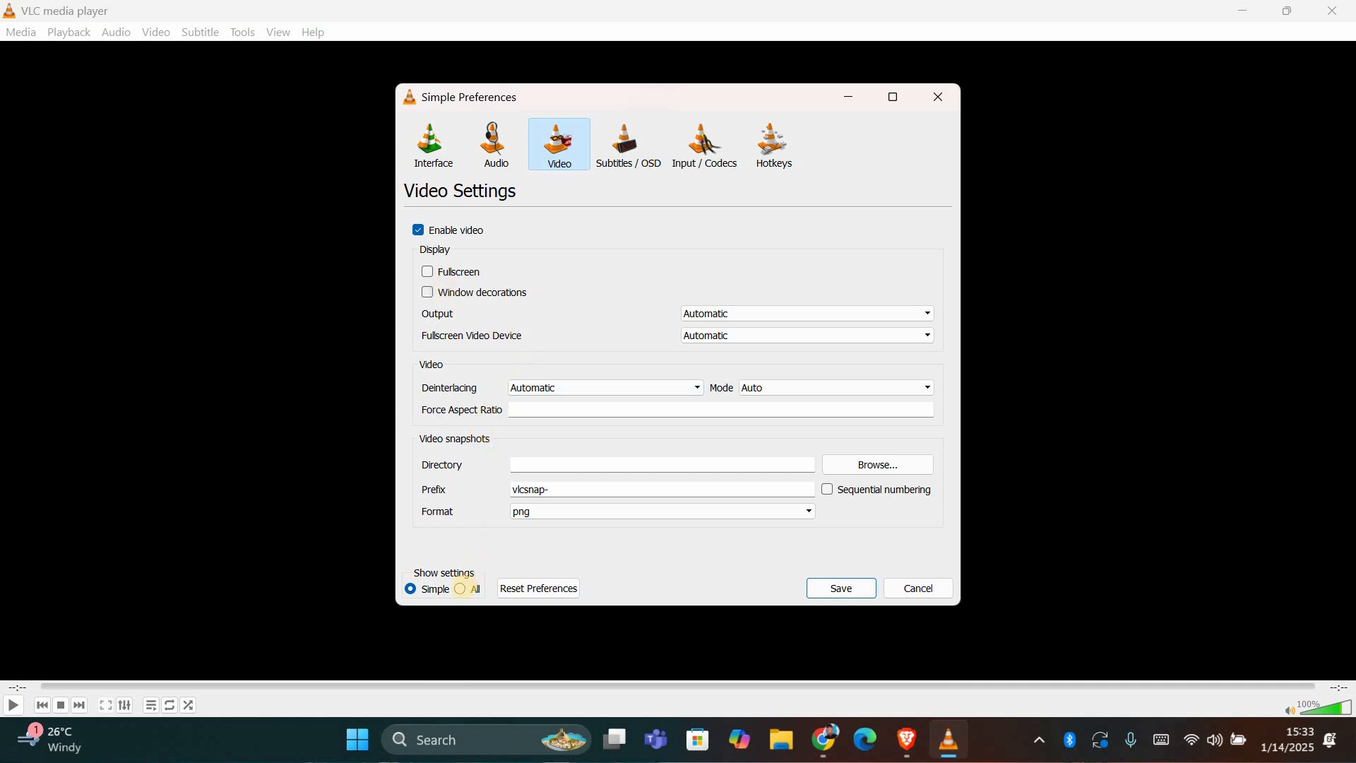
{"action": "mouse_move", "coordinate": [410, 589]}
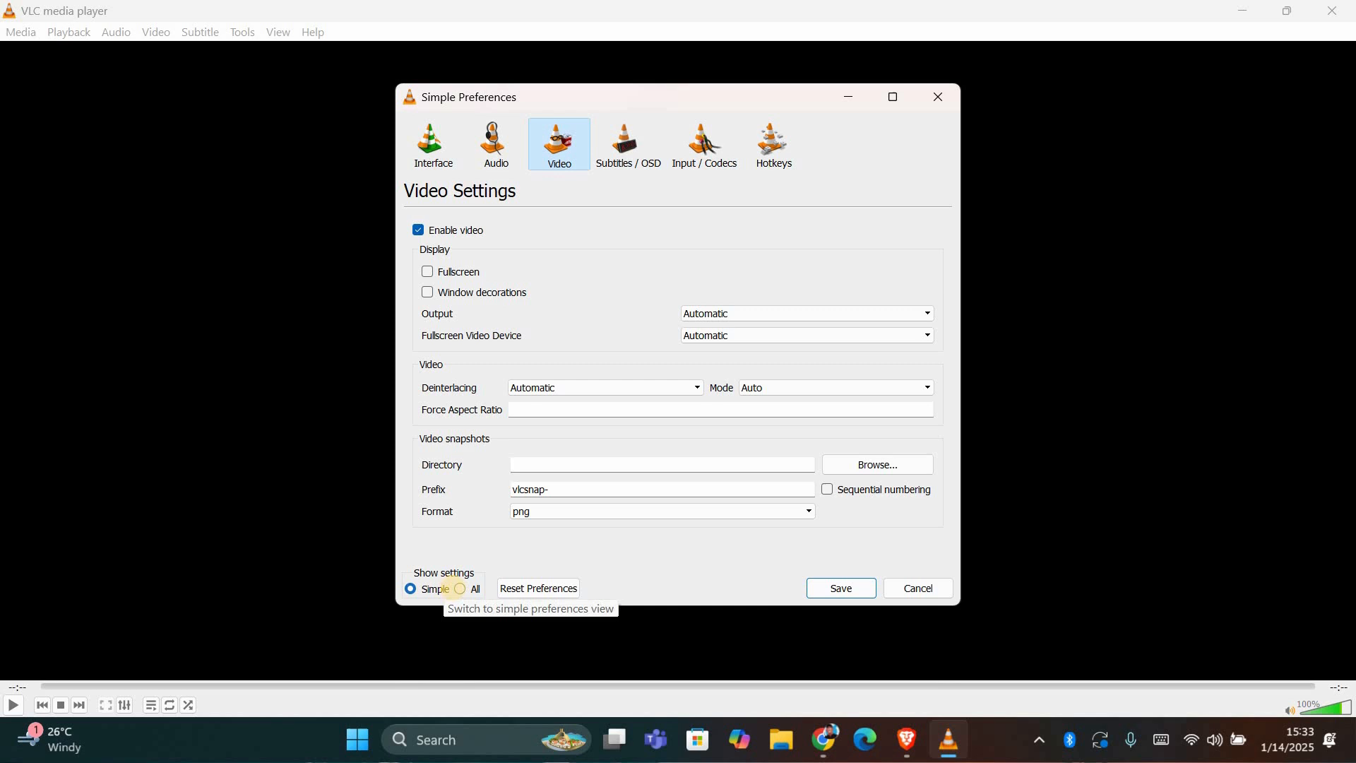
{"action": "mouse_move", "coordinate": [460, 591]}
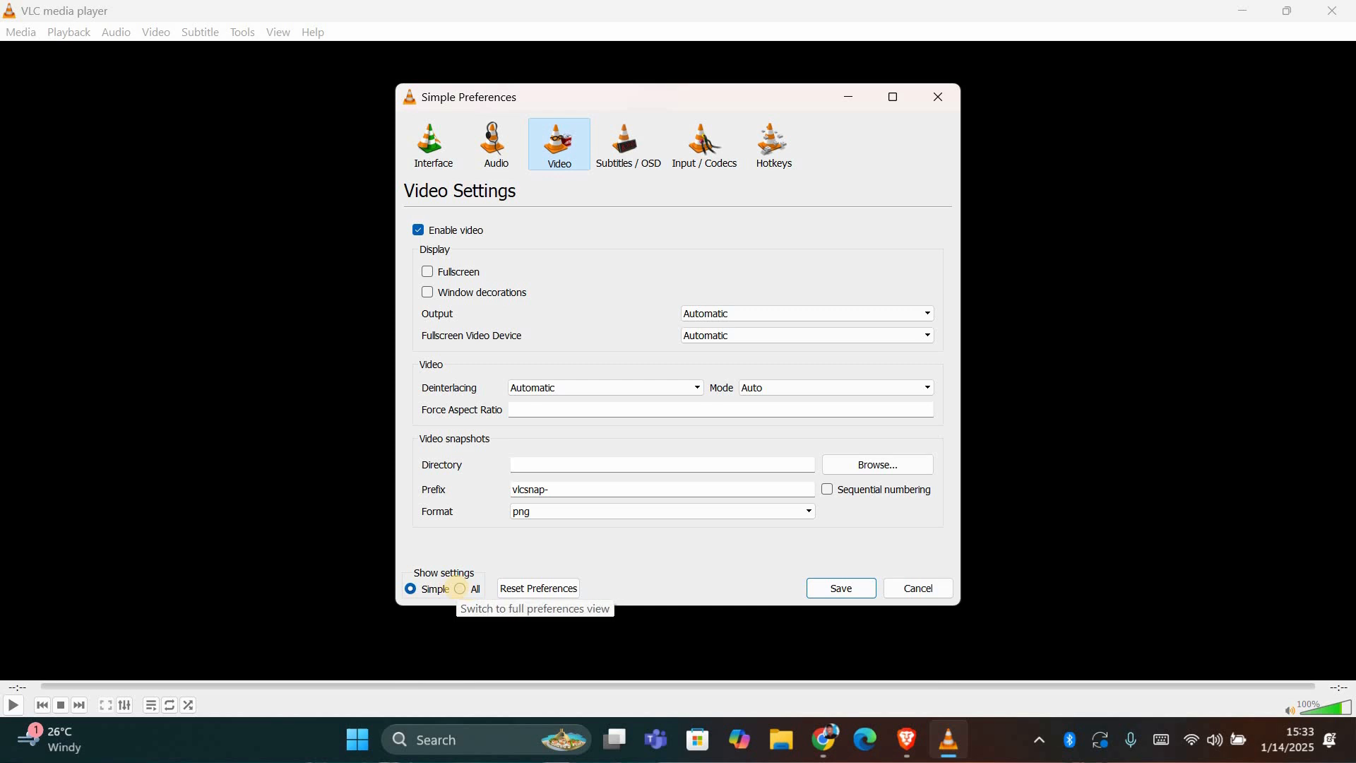
Step: Show all settings, select the Video category, and check Always on top
{"action": "left_click", "coordinate": [459, 589]}
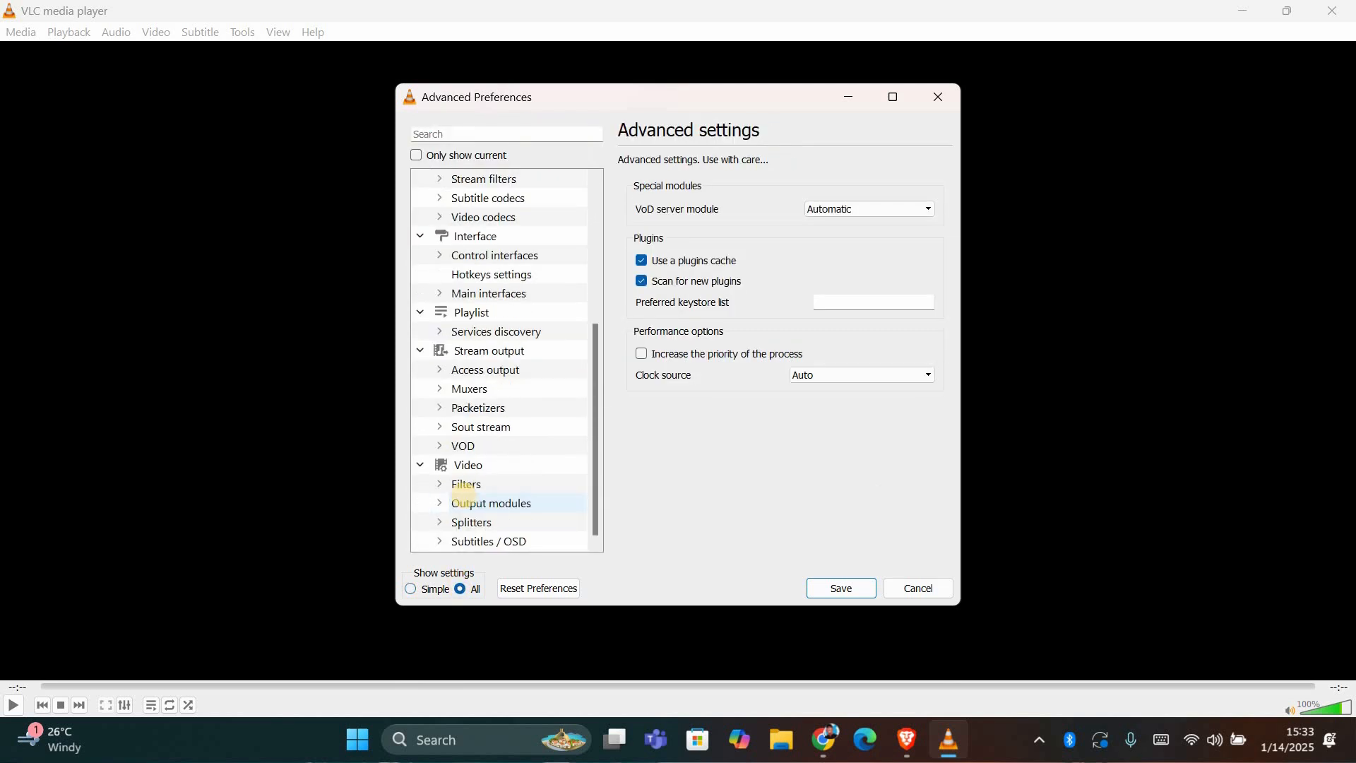
{"action": "left_click", "coordinate": [468, 465]}
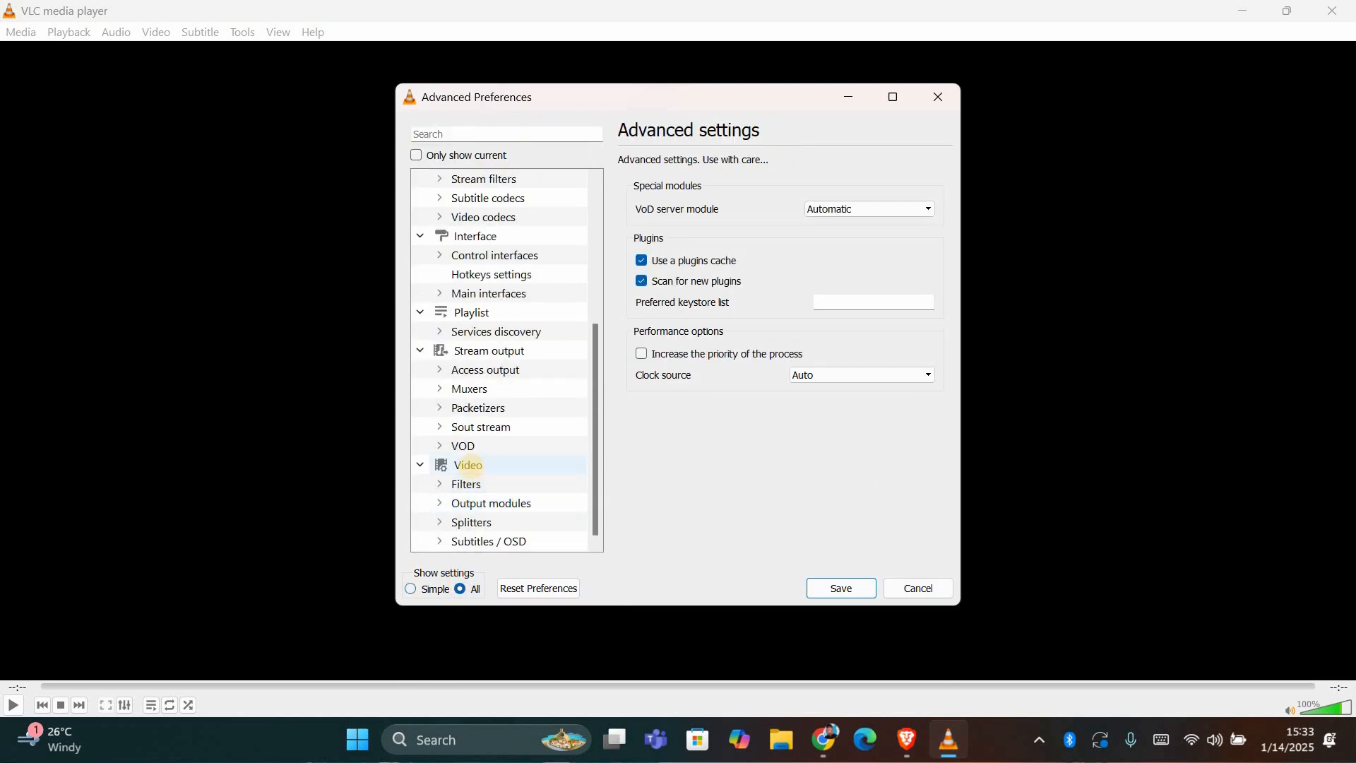
{"action": "left_click", "coordinate": [469, 465]}
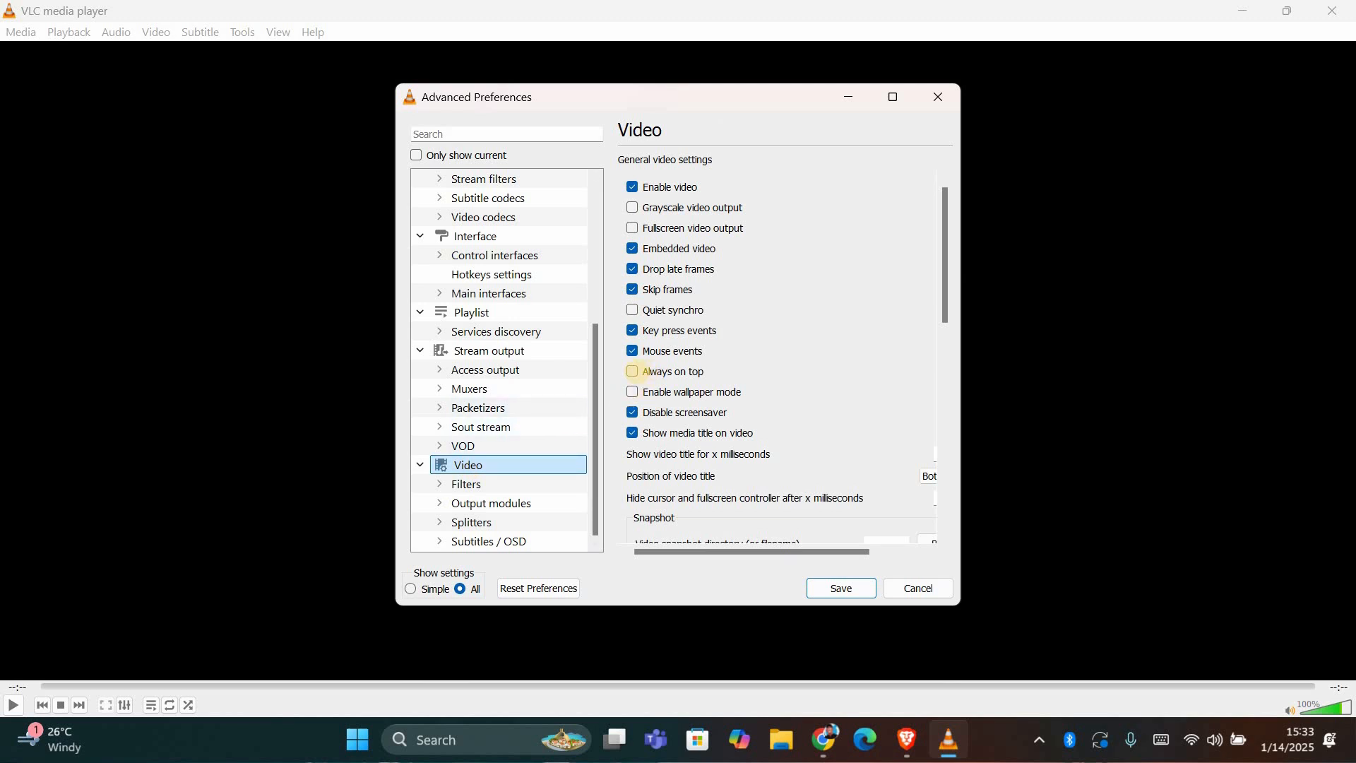
{"action": "mouse_move", "coordinate": [666, 371]}
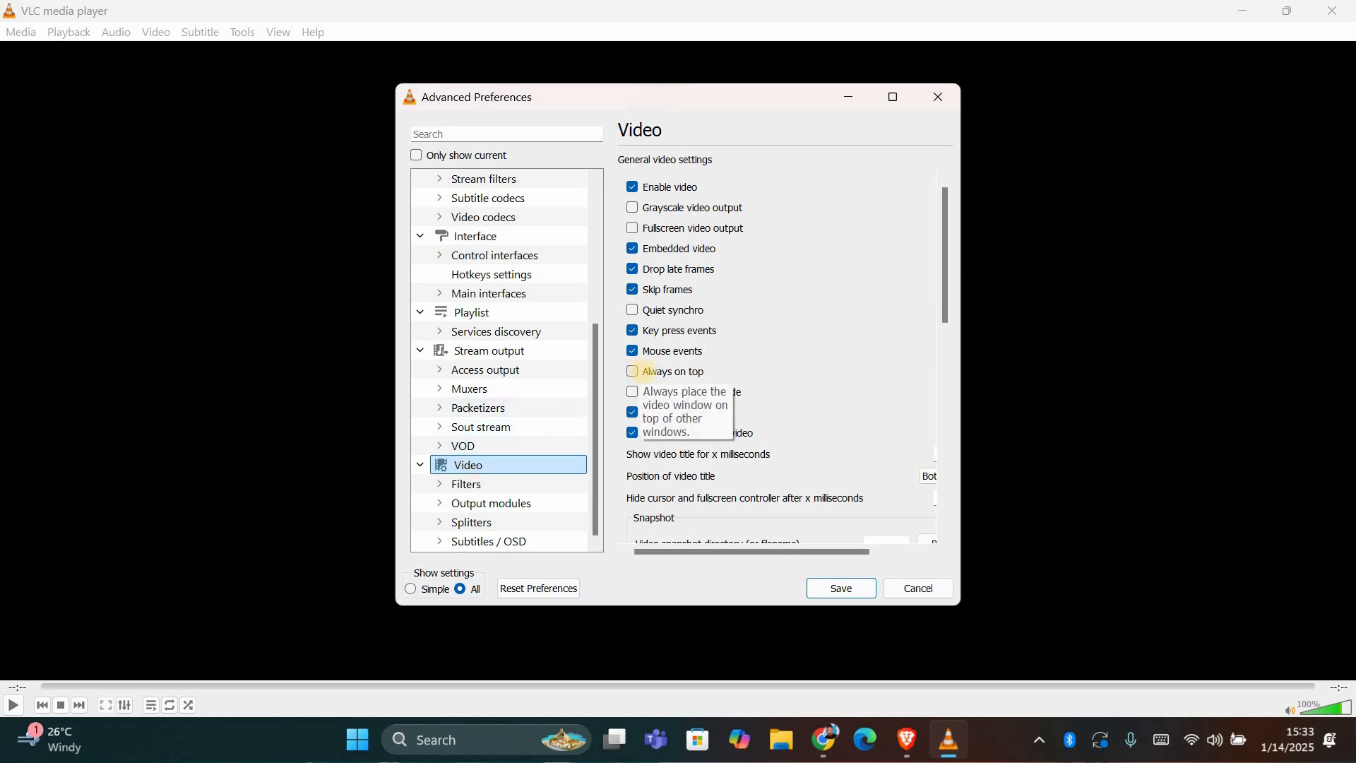
{"action": "left_click", "coordinate": [632, 371]}
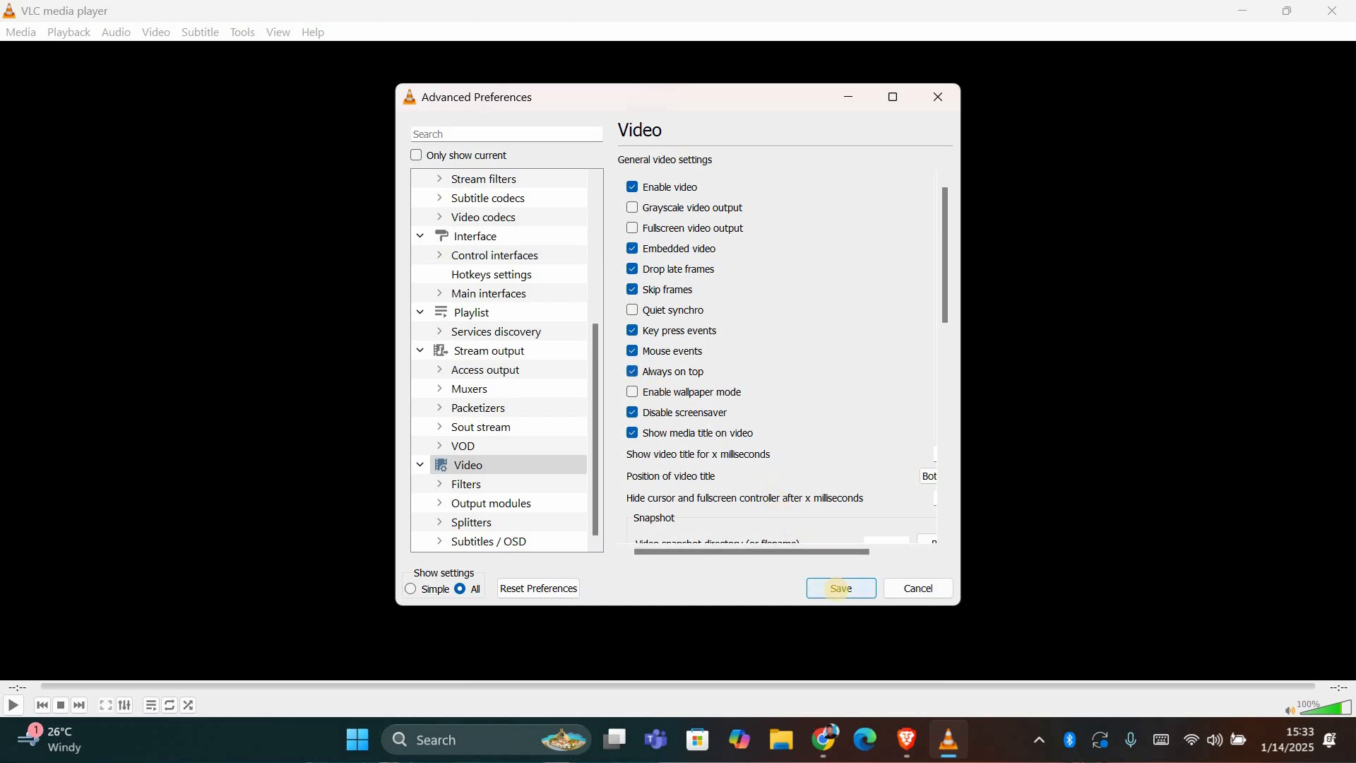
Step: Save the changed preferences so the pop hits video plays
{"action": "left_click", "coordinate": [839, 588]}
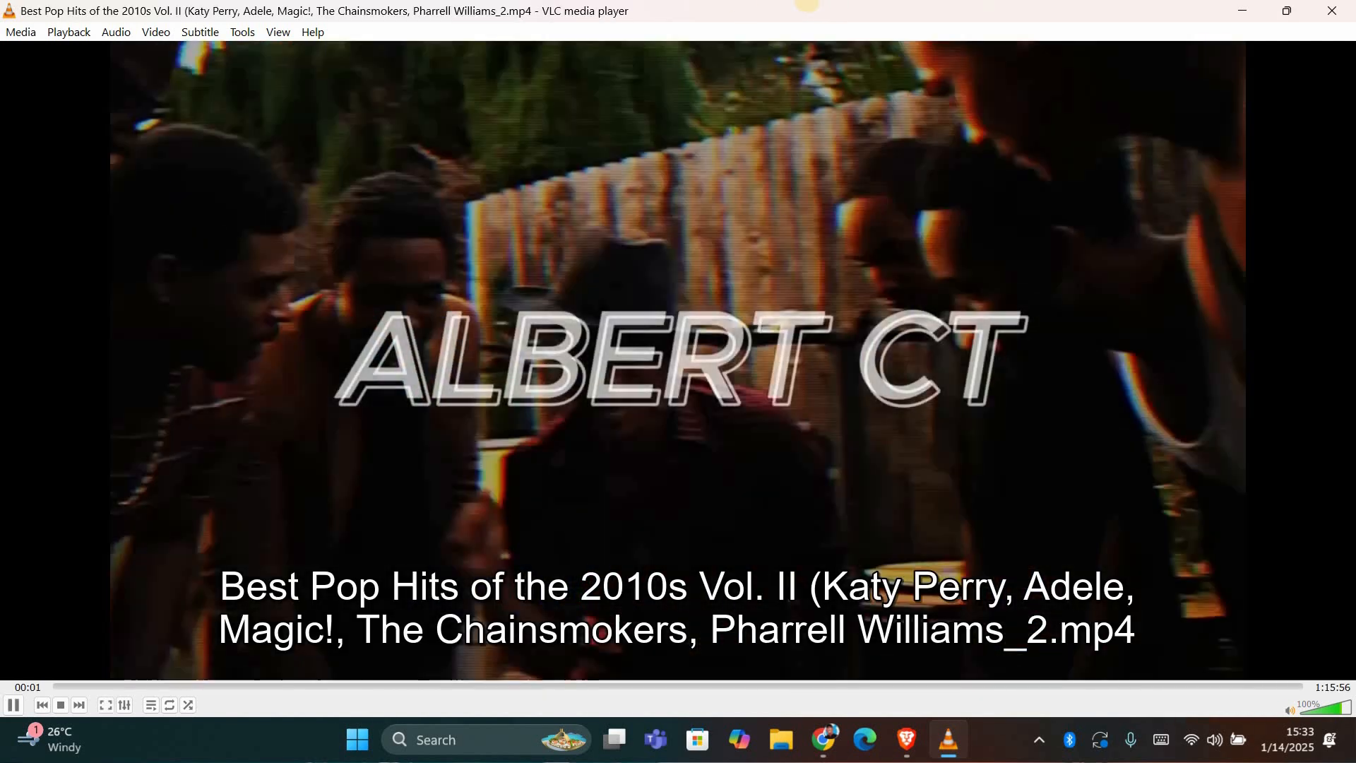